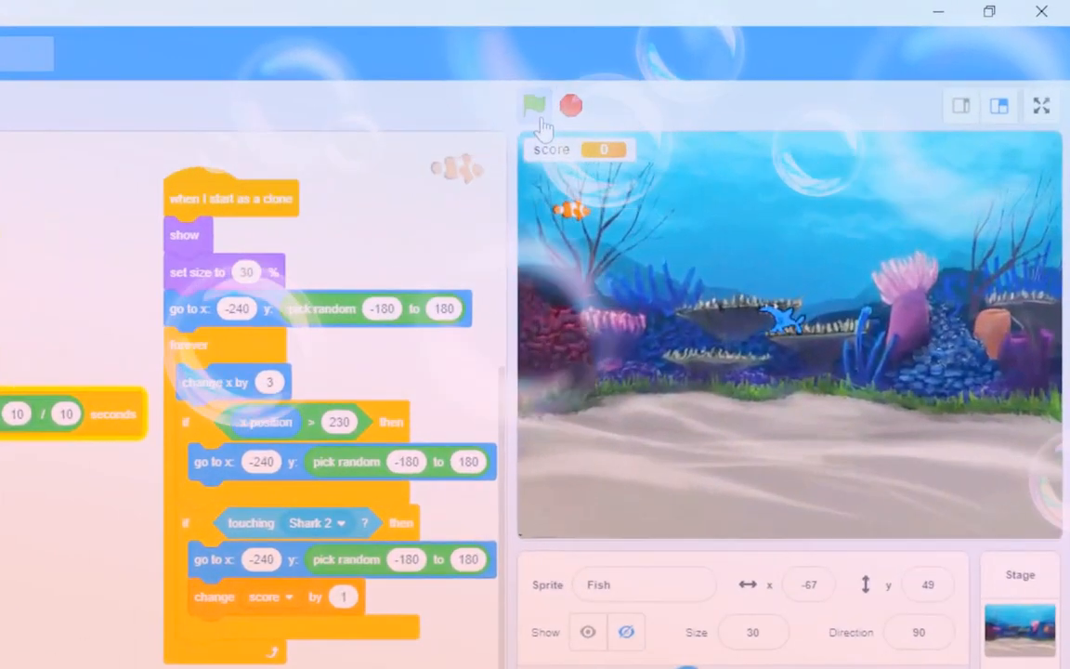
# Run and stop the game, then duplicate the Fish sprite into Fish2.
pyautogui.click(536, 100)
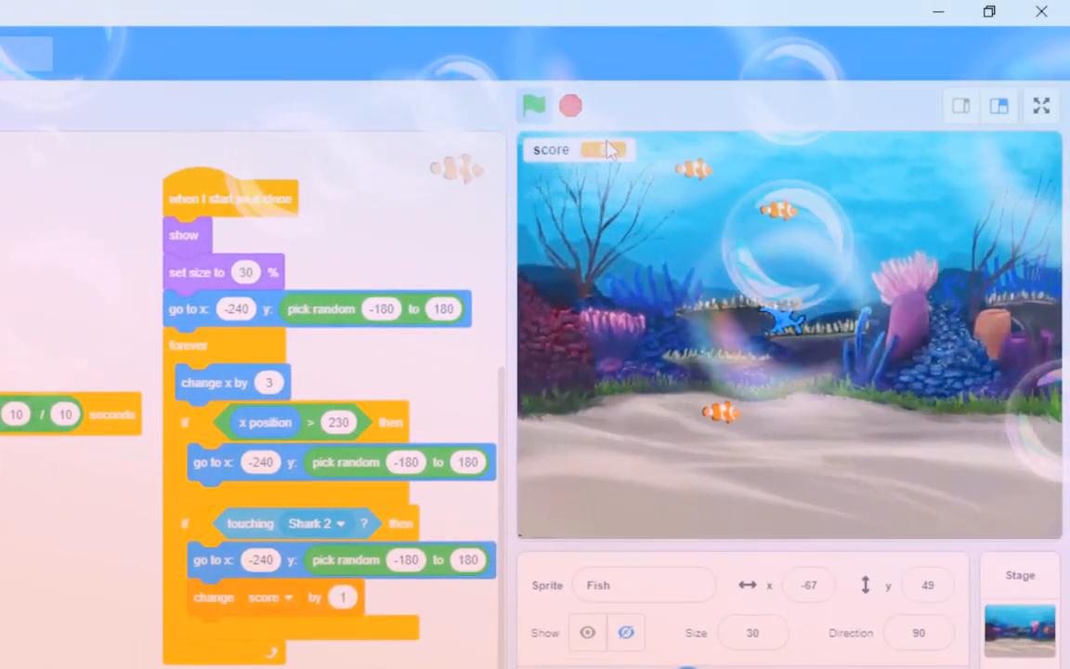
pyautogui.click(569, 106)
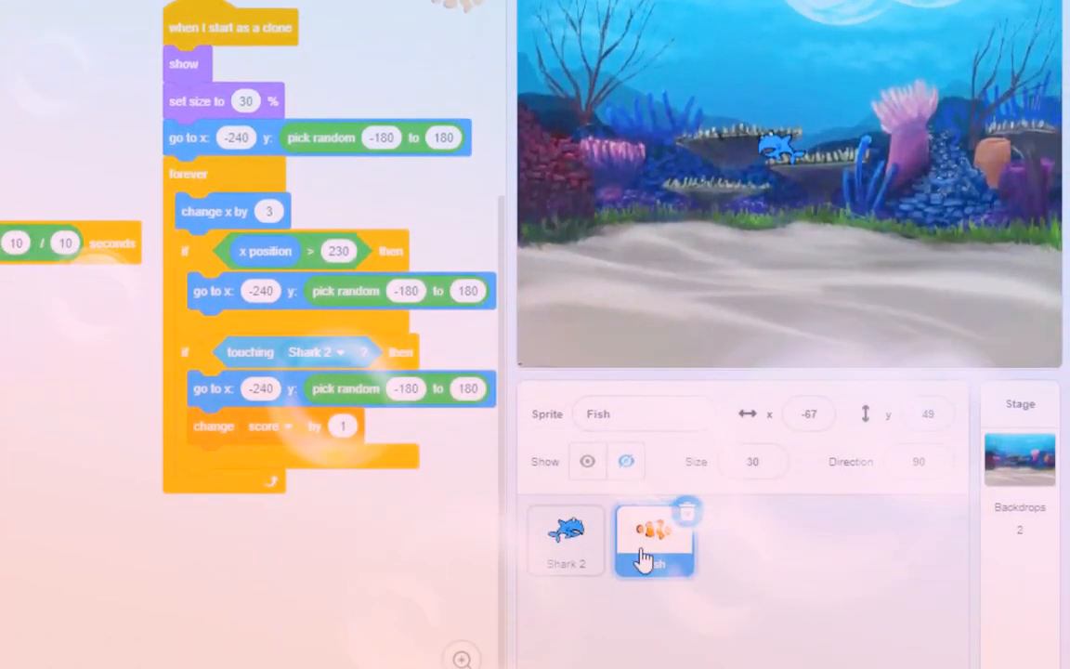
pyautogui.click(654, 539)
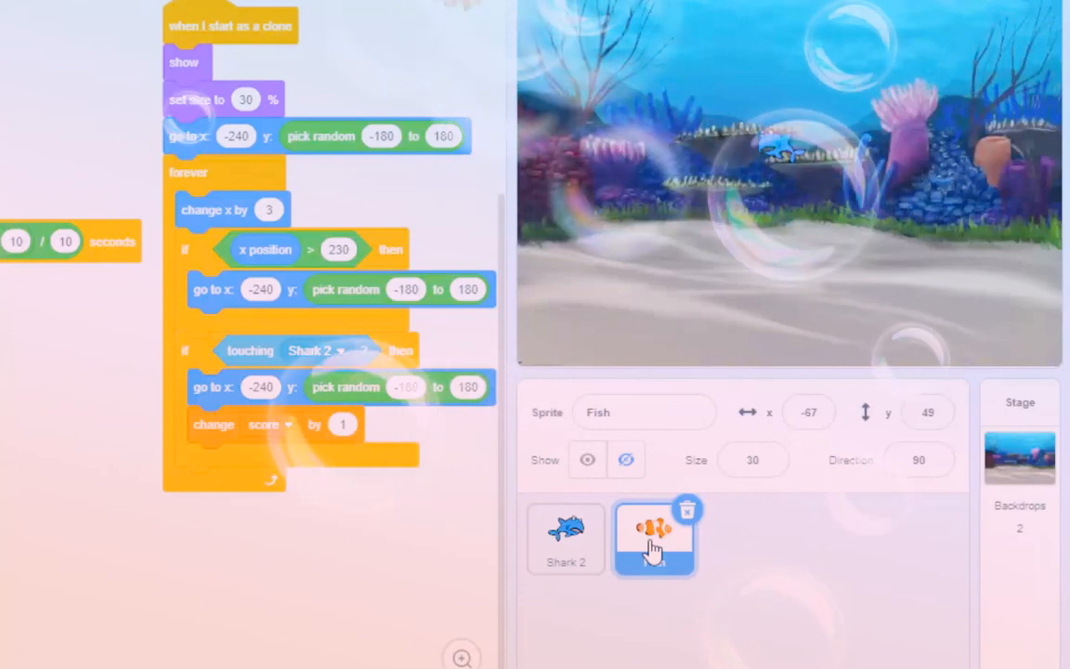
pyautogui.click(656, 541)
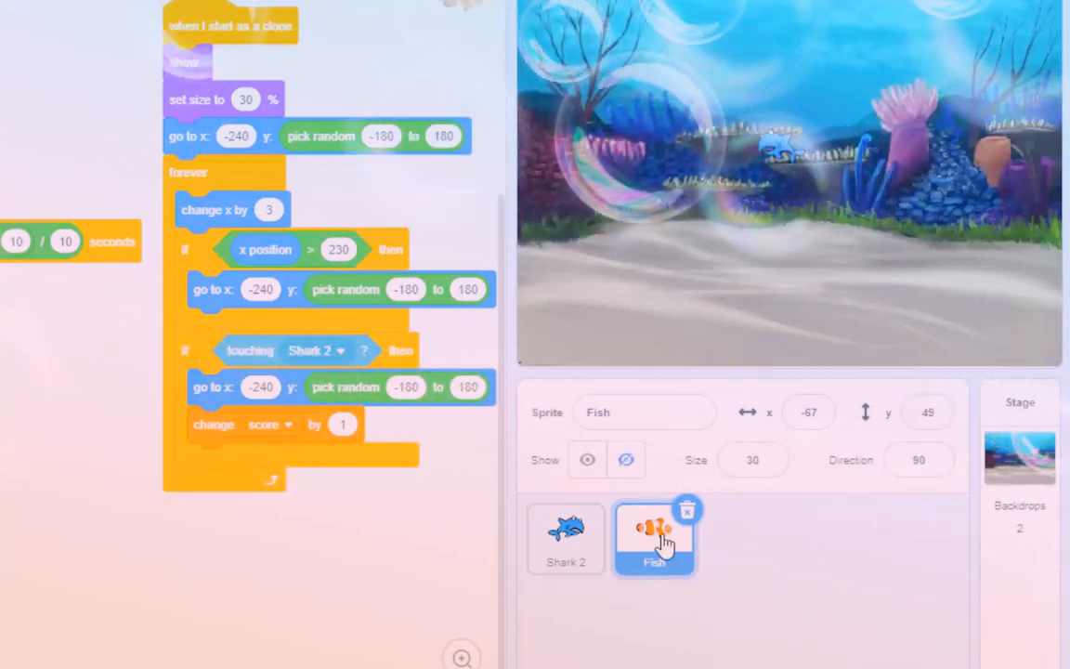
pyautogui.click(742, 544)
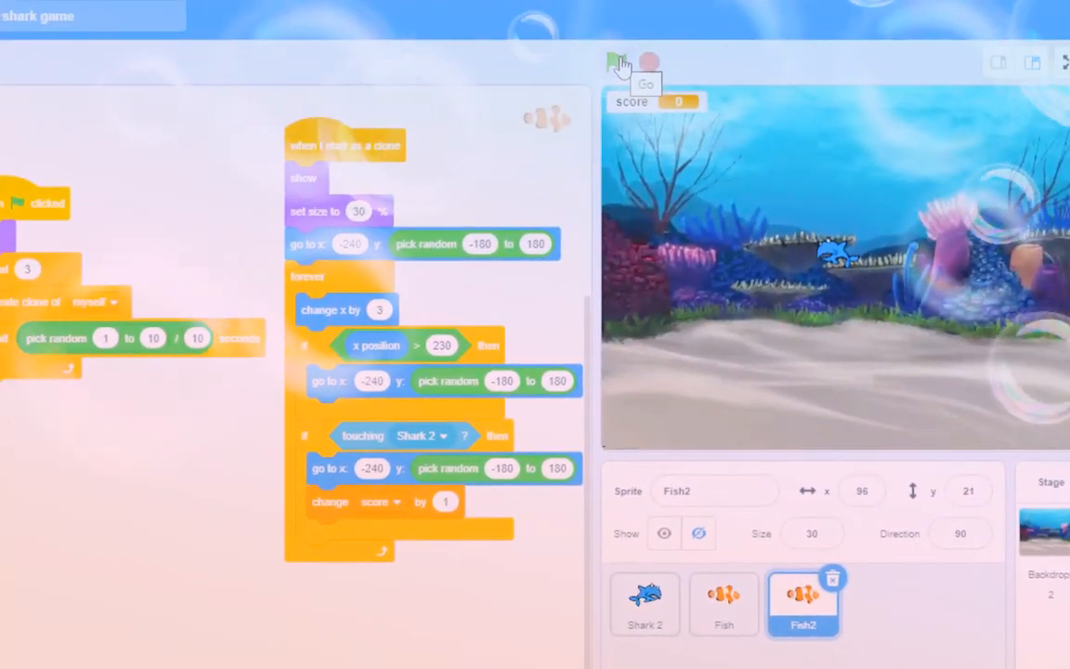
pyautogui.click(614, 57)
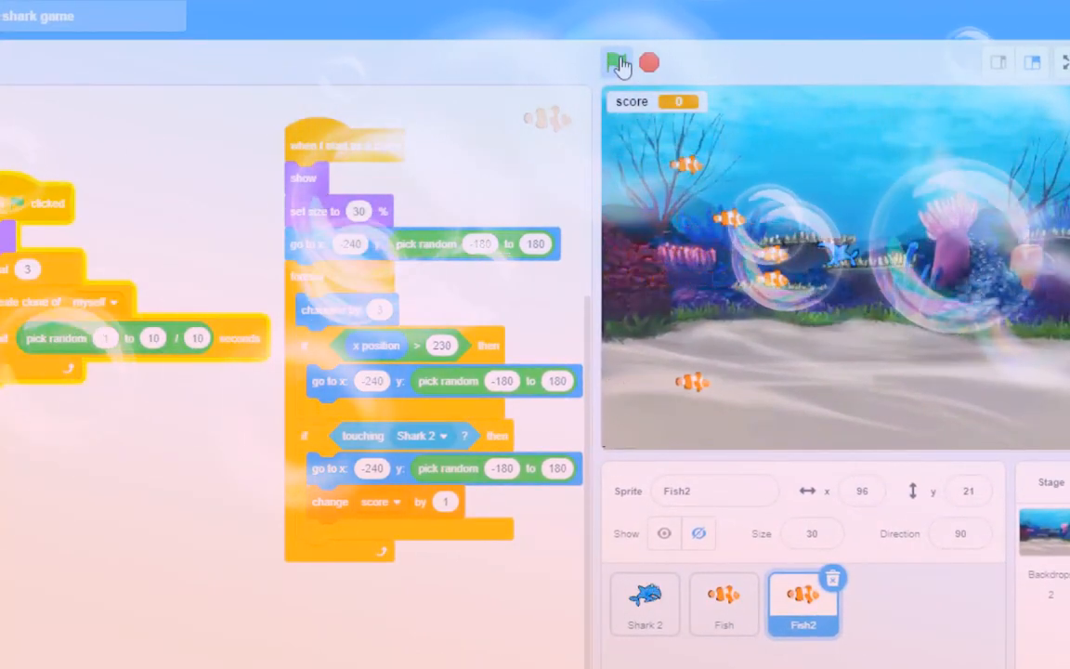
pyautogui.click(617, 58)
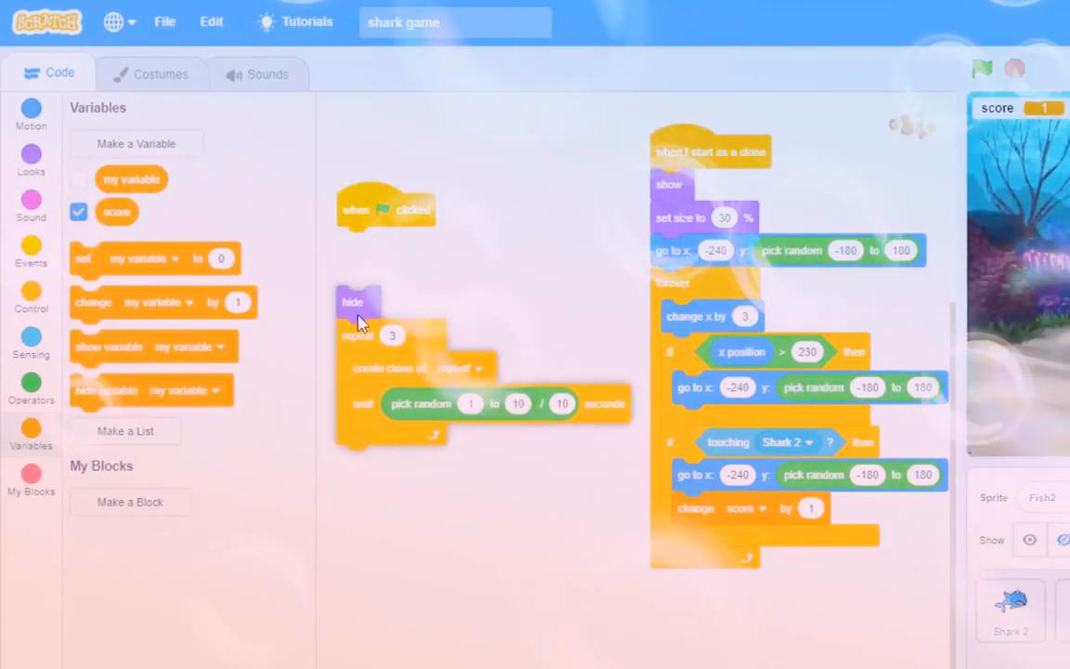
# Insert 'switch costume to fish-b' at the top of Fish2's green-flag script.
pyautogui.click(30, 160)
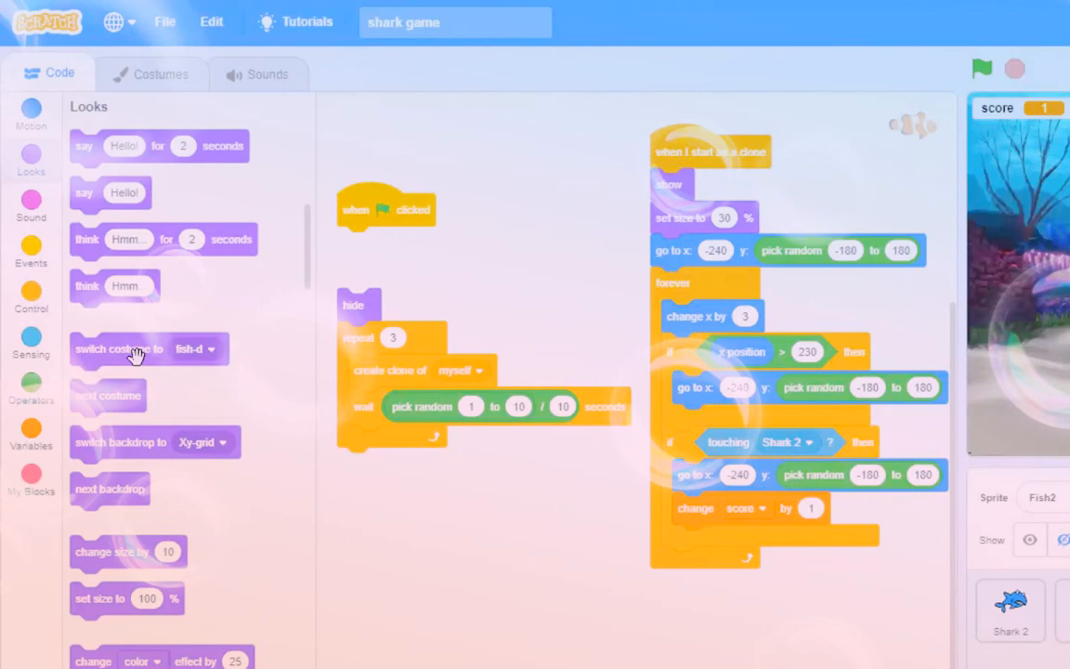
pyautogui.moveTo(135, 349); pyautogui.dragTo(404, 243)
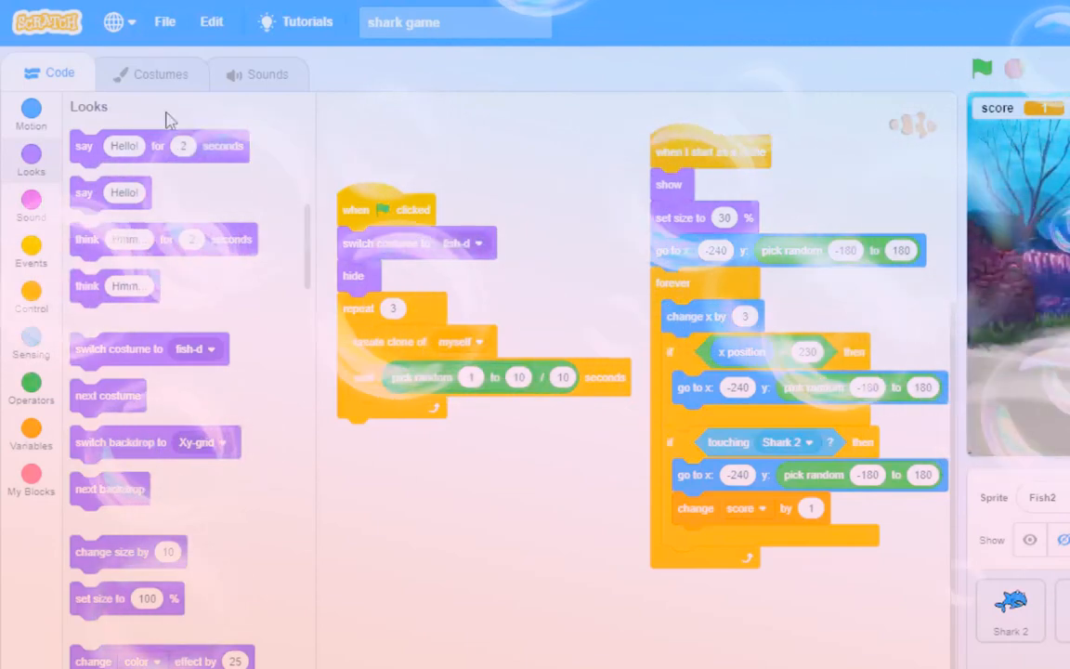
pyautogui.click(165, 74)
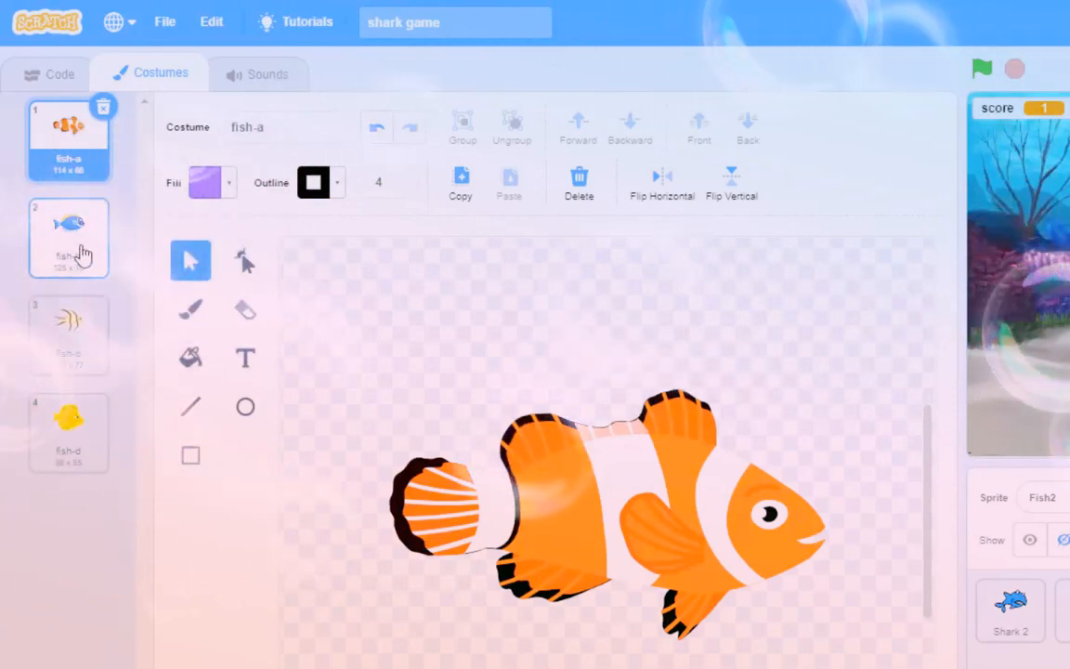
pyautogui.click(50, 74)
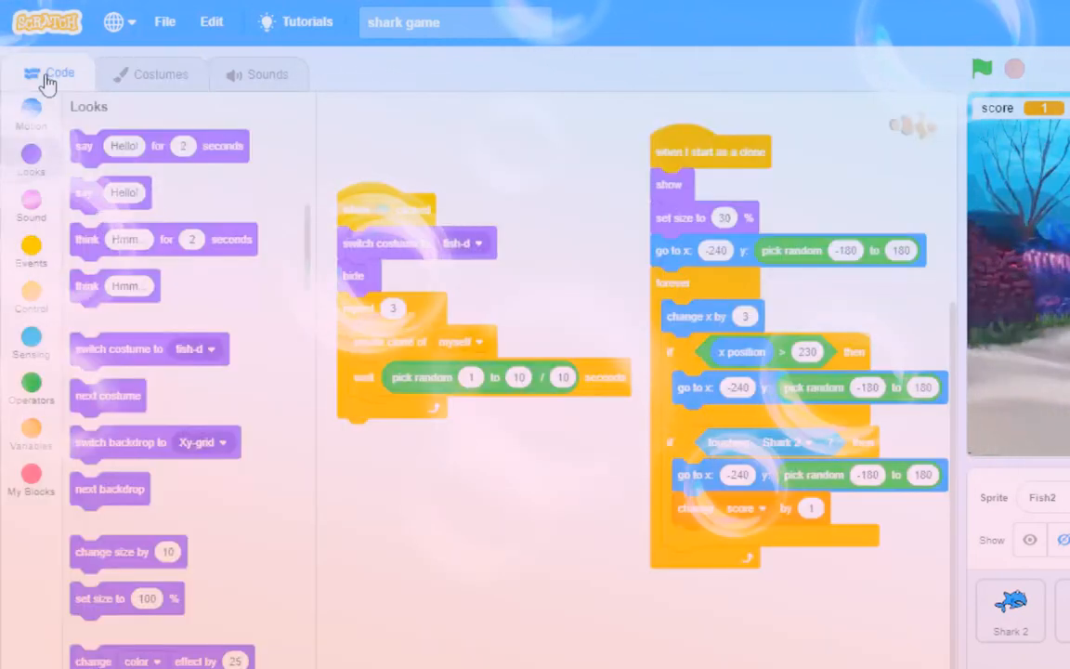
pyautogui.click(479, 243)
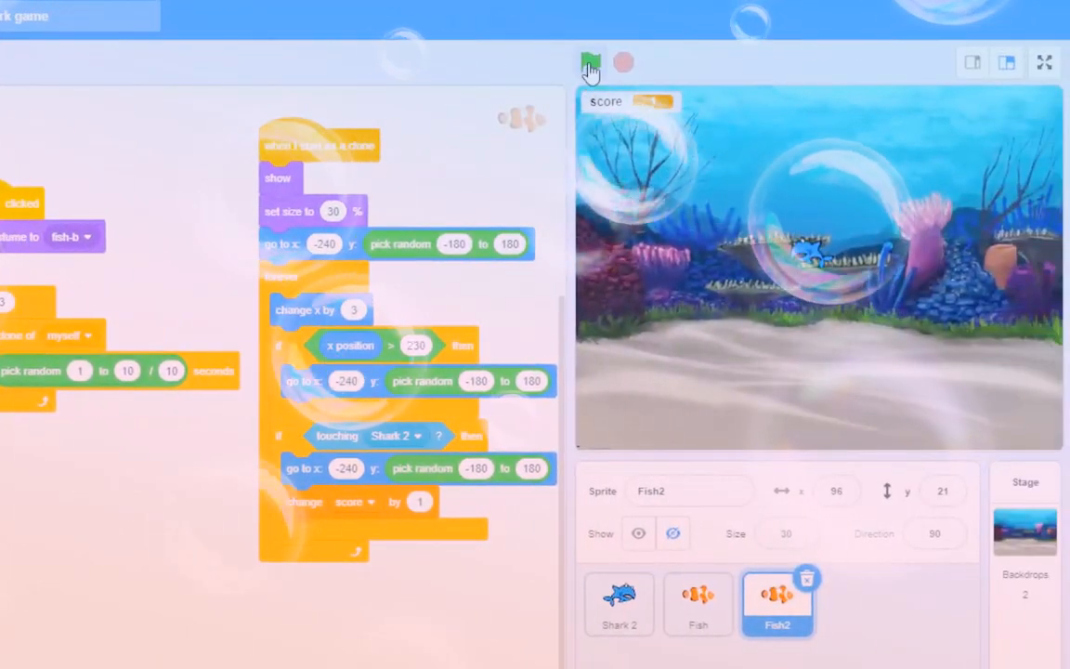
# Run the game to watch the blue fish-b clones swim, then stop it.
pyautogui.click(593, 60)
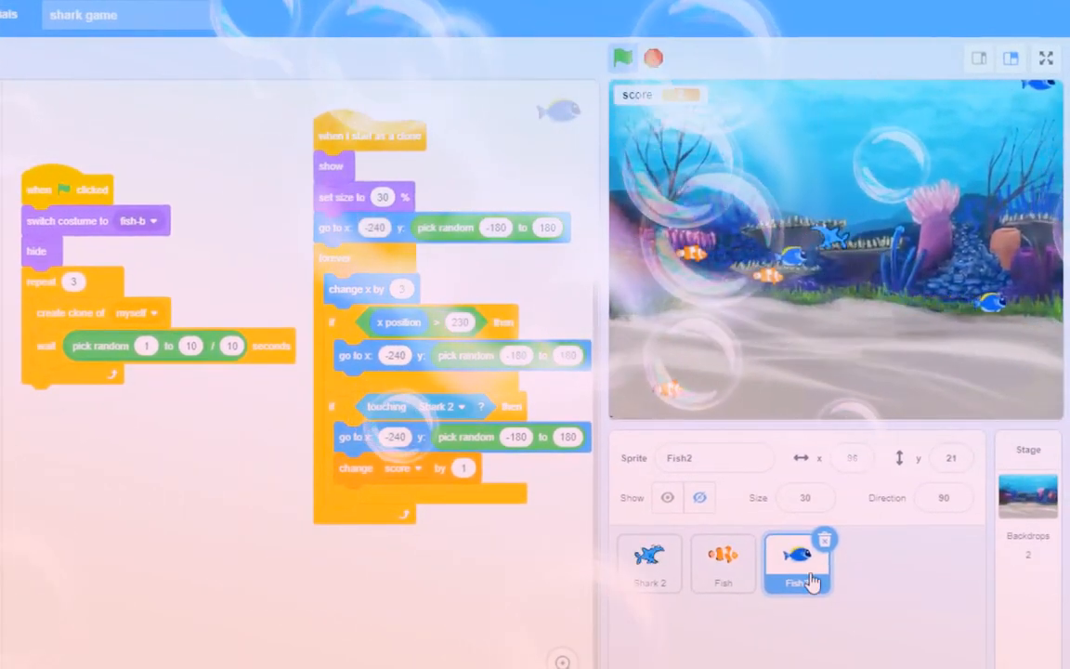
pyautogui.click(622, 57)
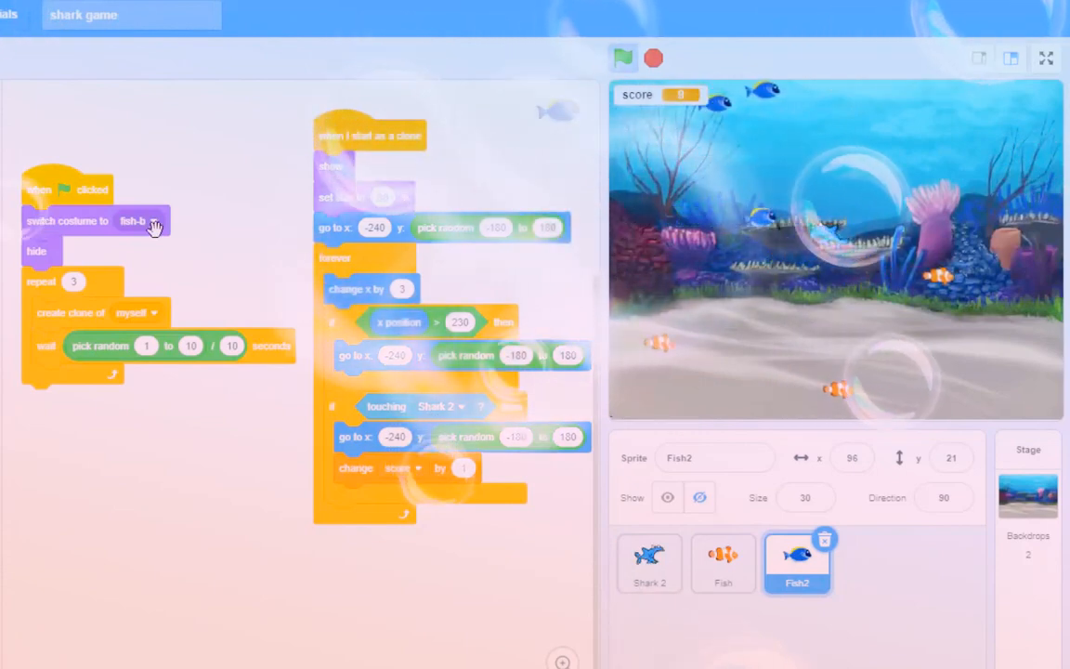